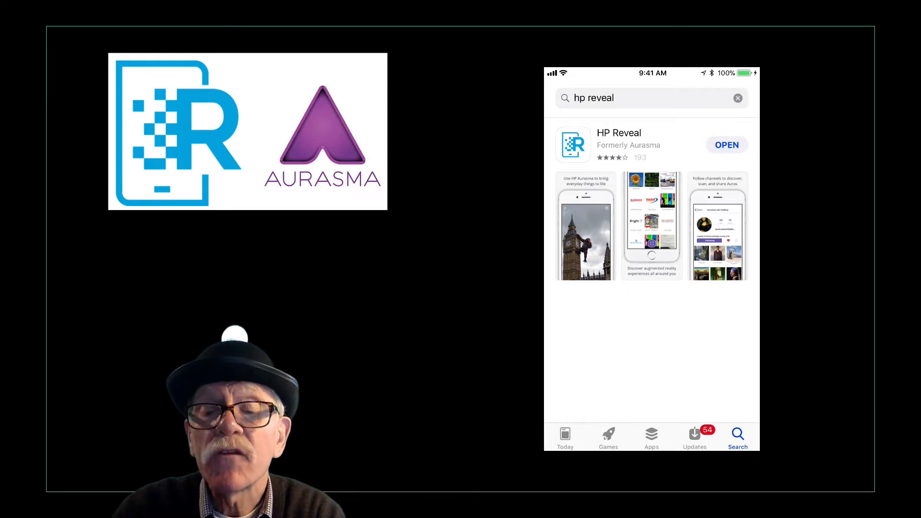
# - Launch HP Reveal, glance at account creation, and return to the welcome screen
pyautogui.click(727, 145)
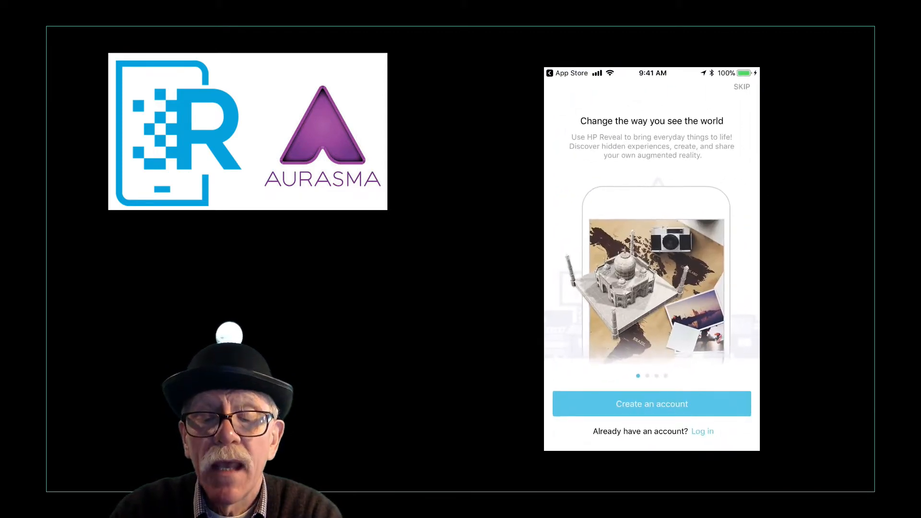
pyautogui.click(651, 404)
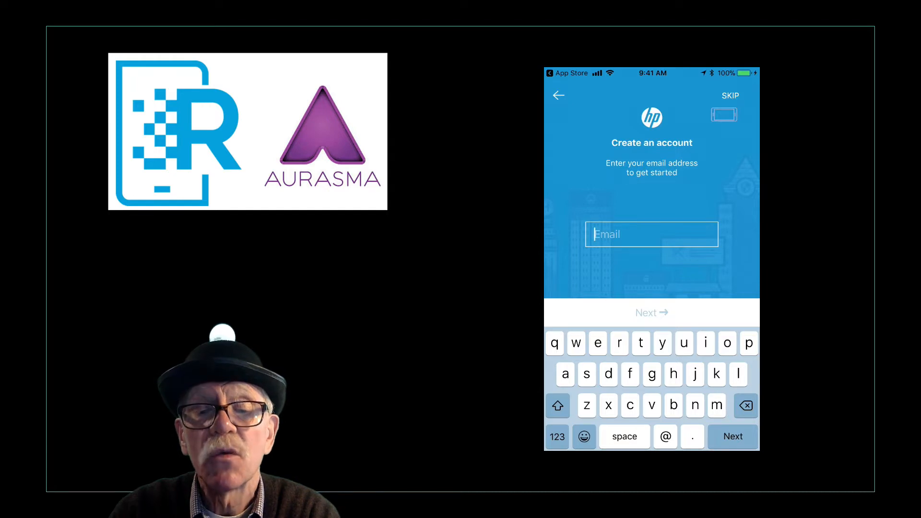
pyautogui.click(557, 95)
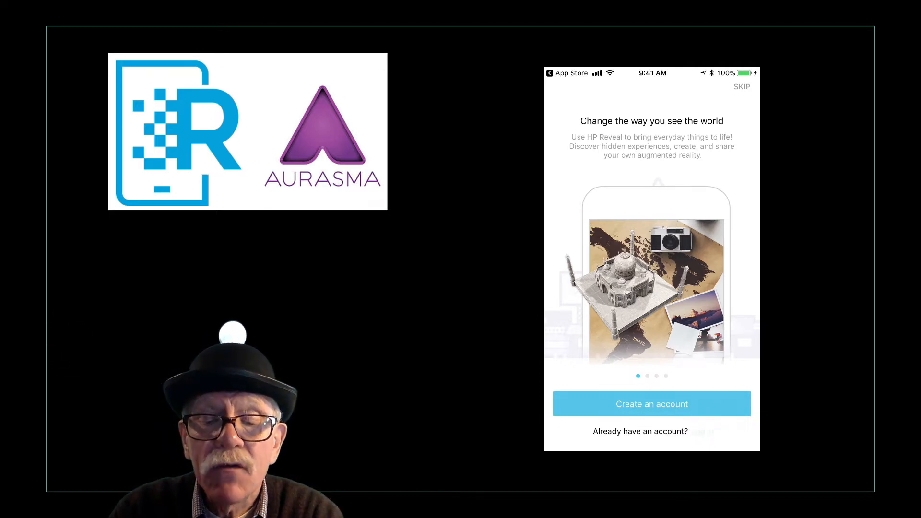
# - Log in to HP Reveal with the existing account's username and password
pyautogui.click(640, 431)
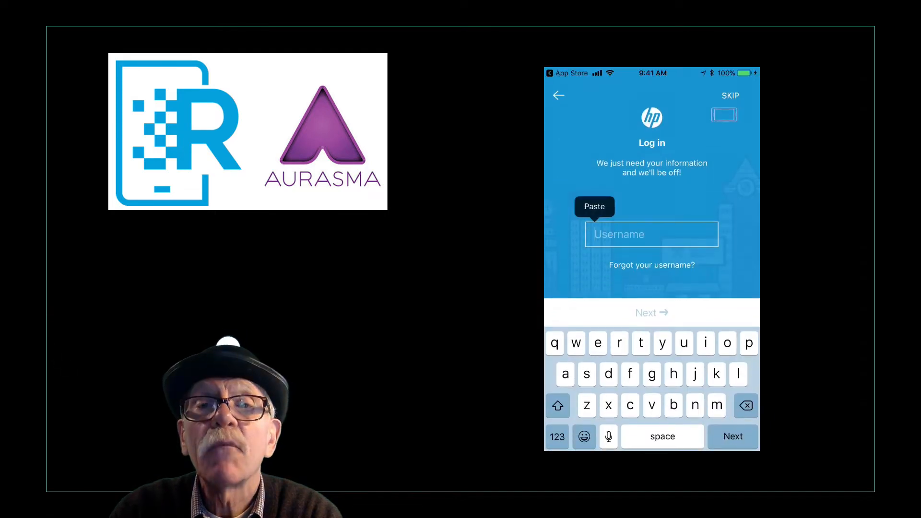
pyautogui.click(593, 206)
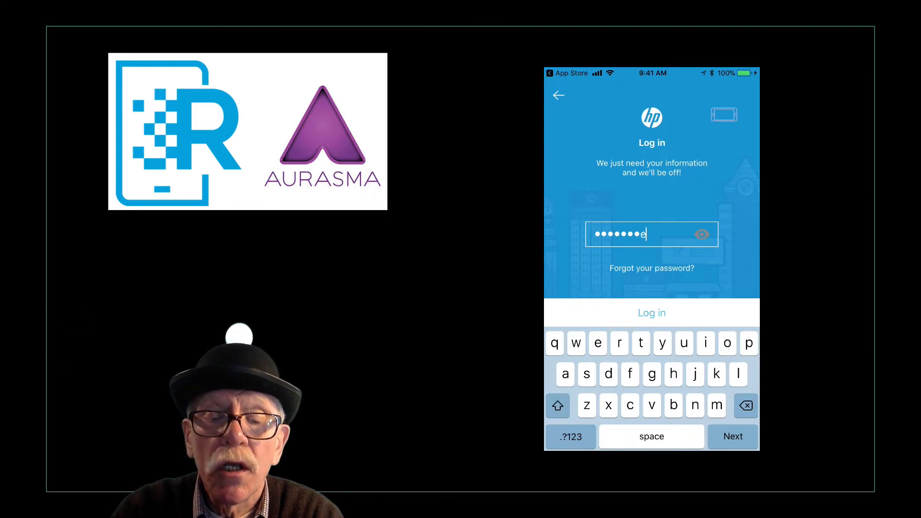
pyautogui.write('n')
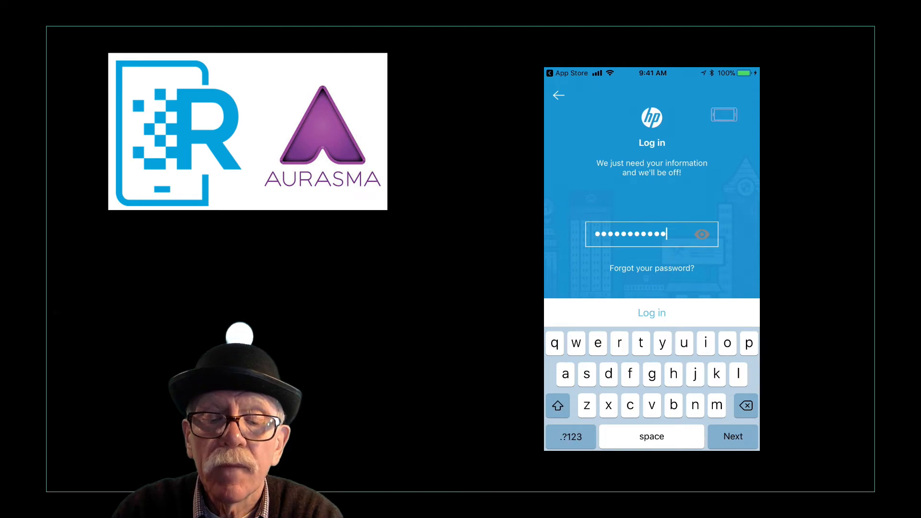
pyautogui.click(569, 436)
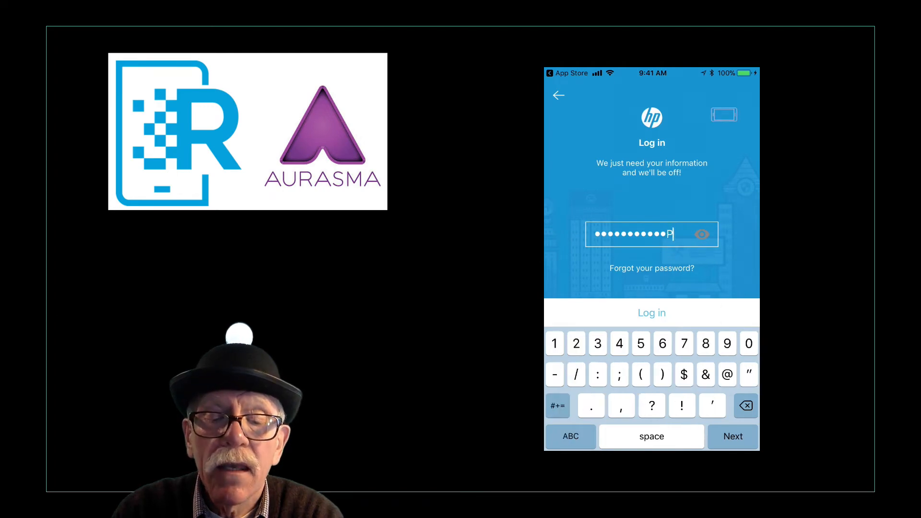
pyautogui.click(732, 436)
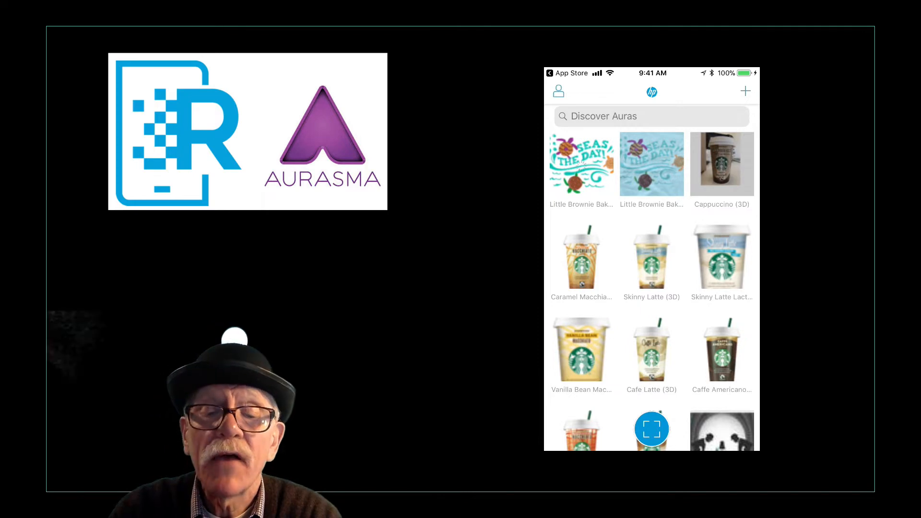
pyautogui.scroll(-3)
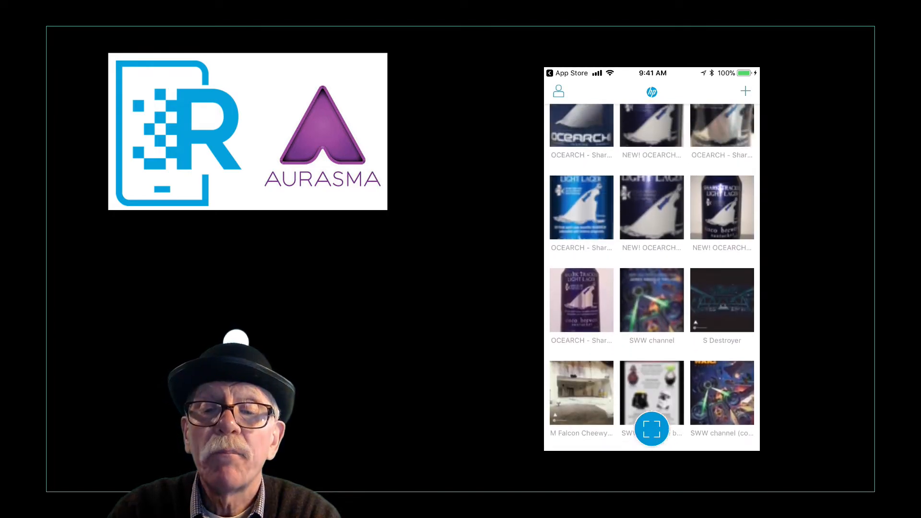
pyautogui.scroll(3)
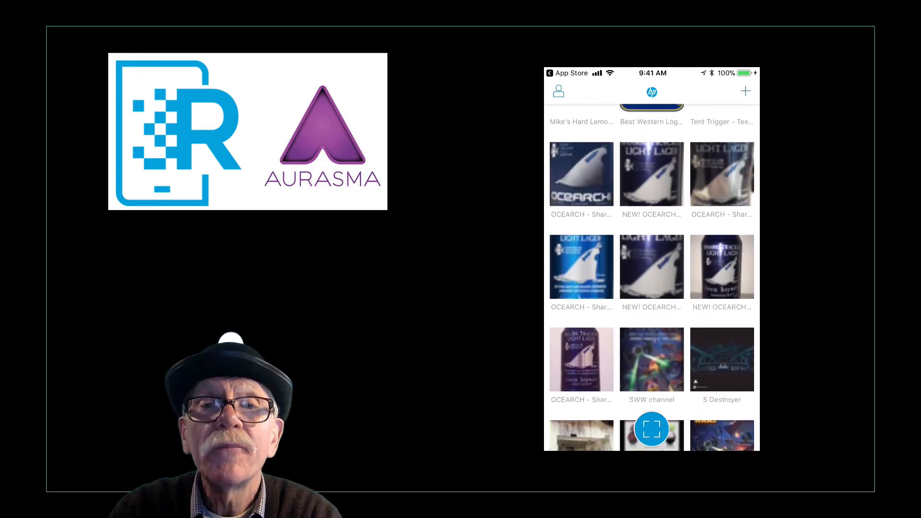
pyautogui.click(651, 429)
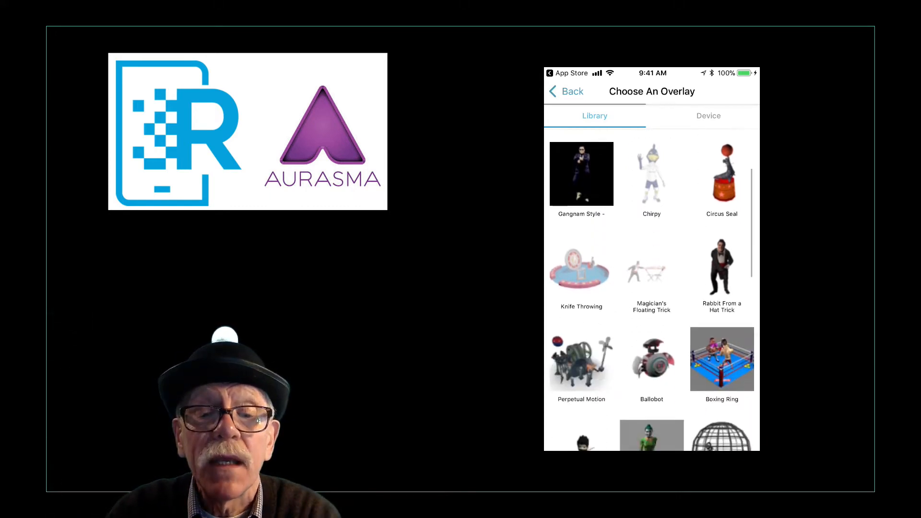
# - Scroll the Library to the Bean Stalk animation and place it on the card
pyautogui.scroll(-3)
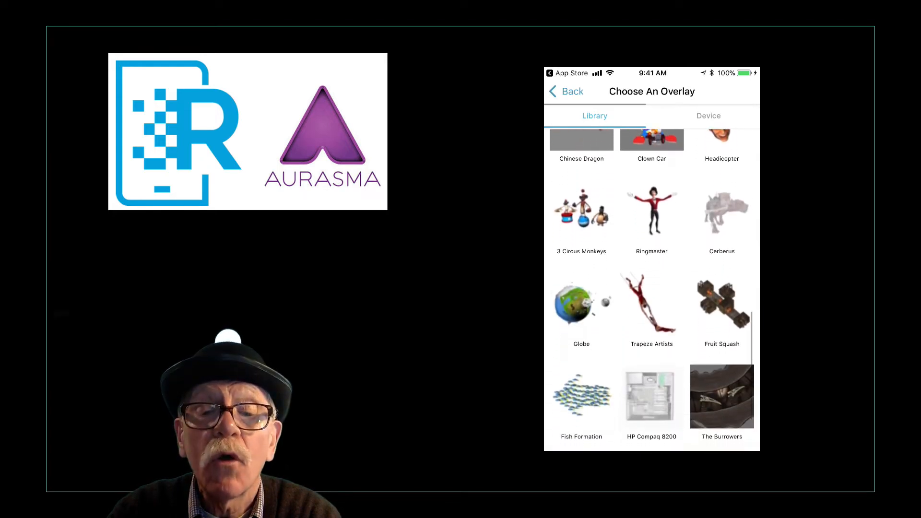
pyautogui.scroll(-3)
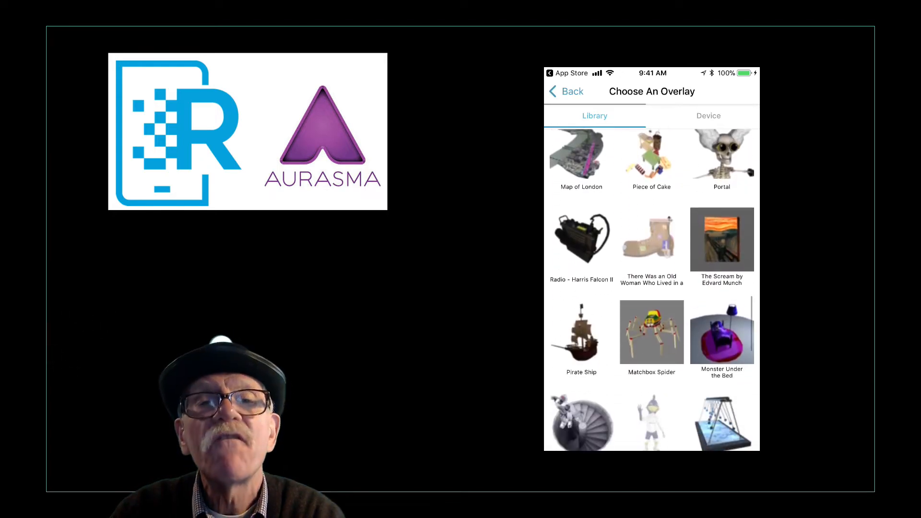
pyautogui.scroll(-3)
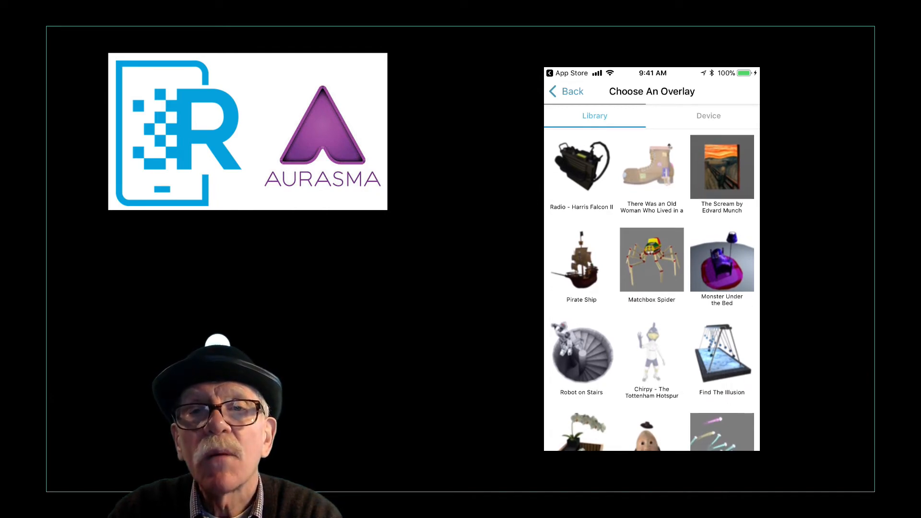
pyautogui.scroll(-3)
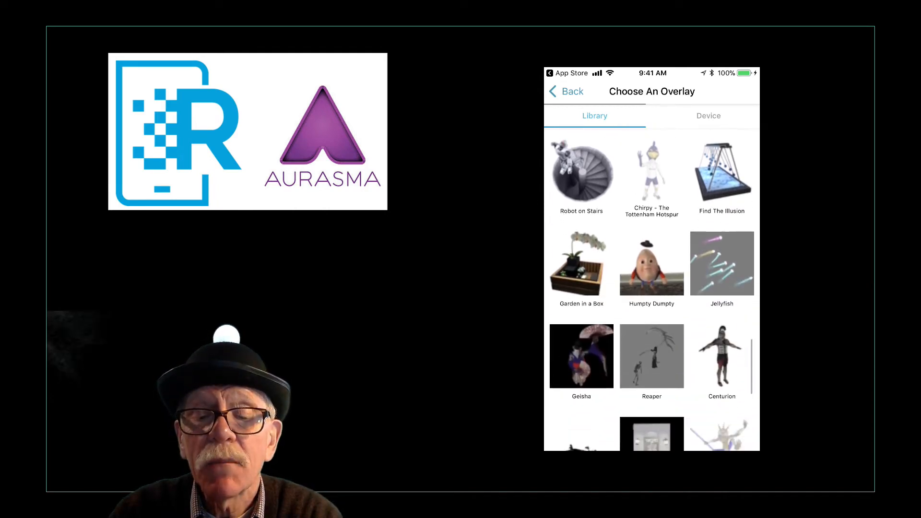
pyautogui.scroll(-3)
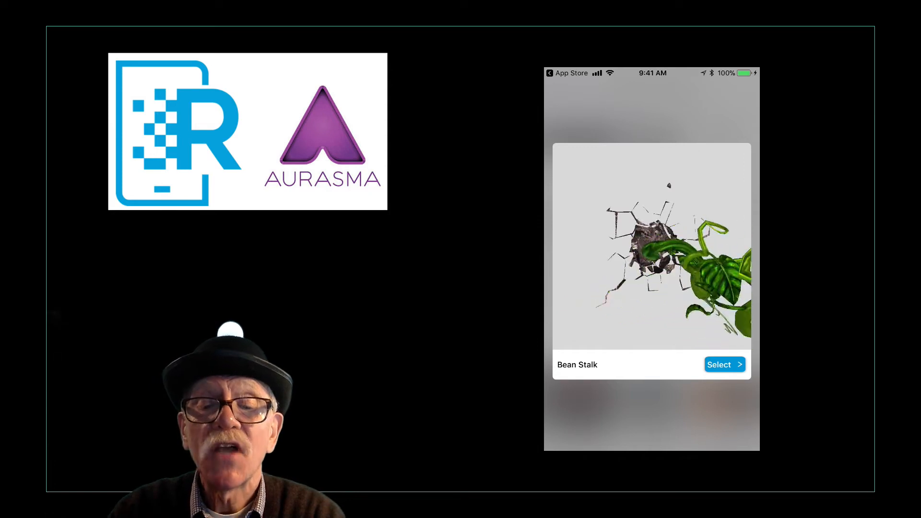
pyautogui.click(724, 364)
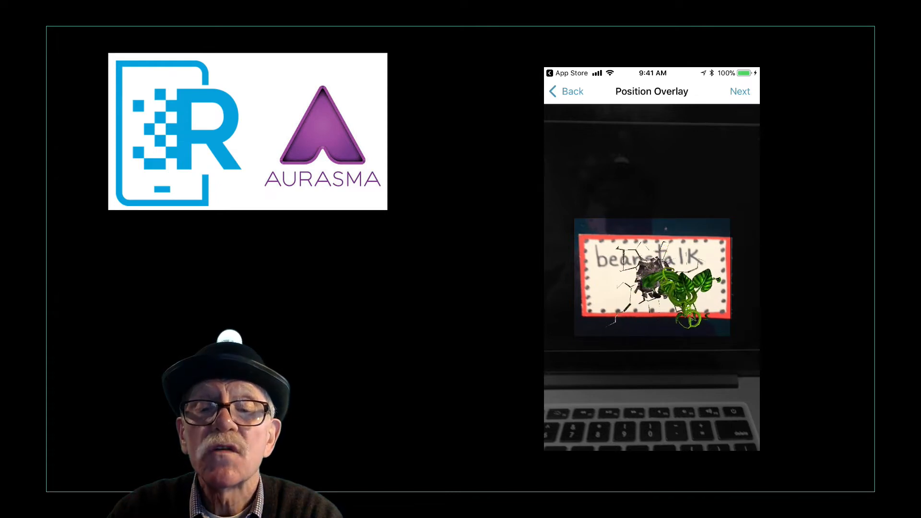
pyautogui.click(740, 91)
pyautogui.write('Bea')
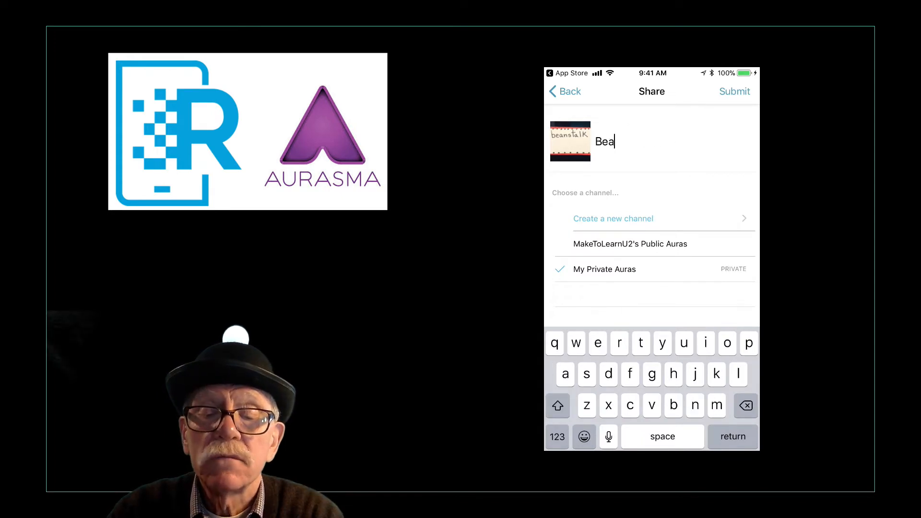
# - Name the aura 'Beanstalk' and choose the Public Auras channel
pyautogui.write('nsta')
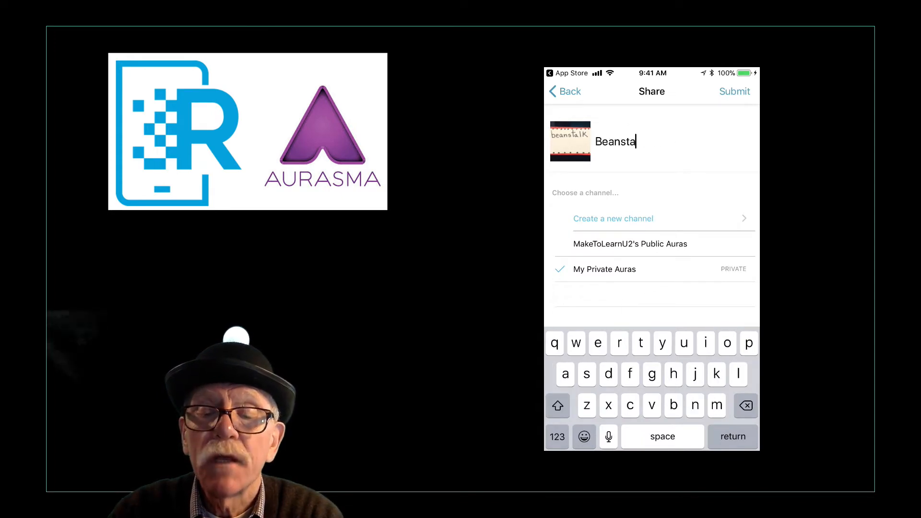
pyautogui.write('lk')
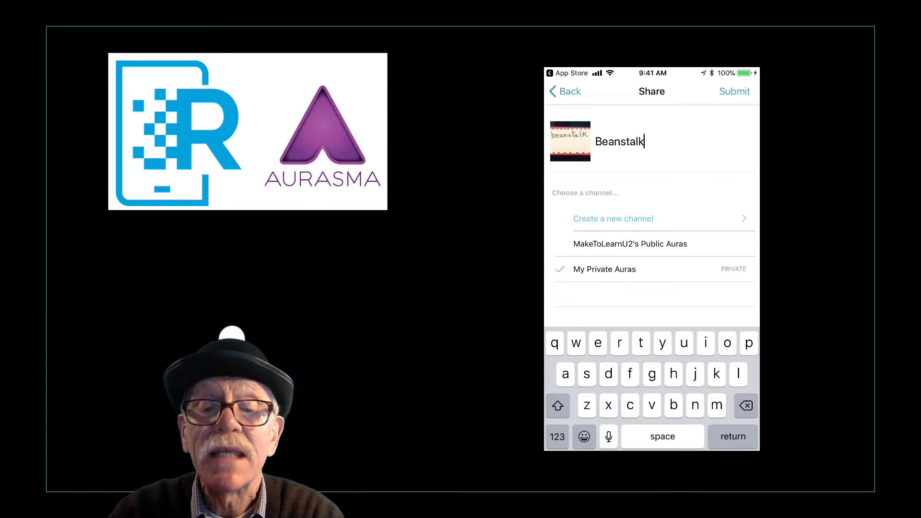
pyautogui.click(629, 243)
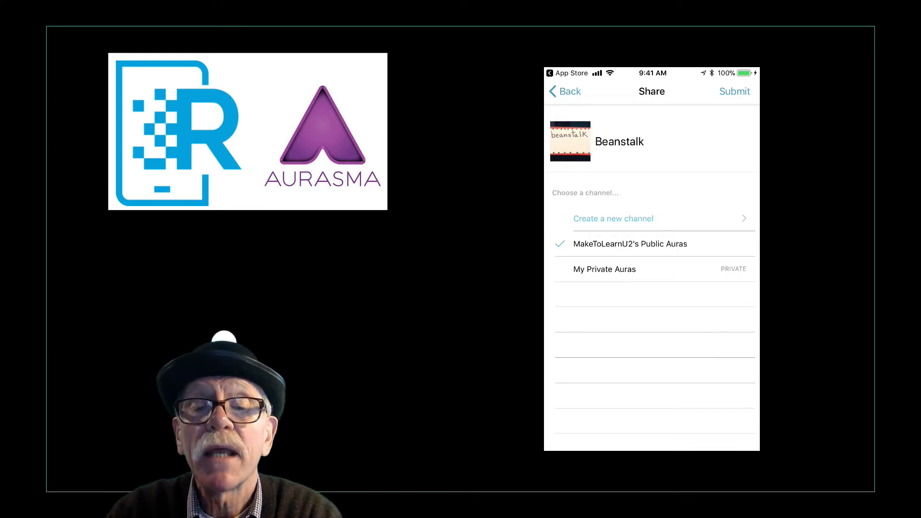
# - Submit the Beanstalk aura
pyautogui.click(734, 91)
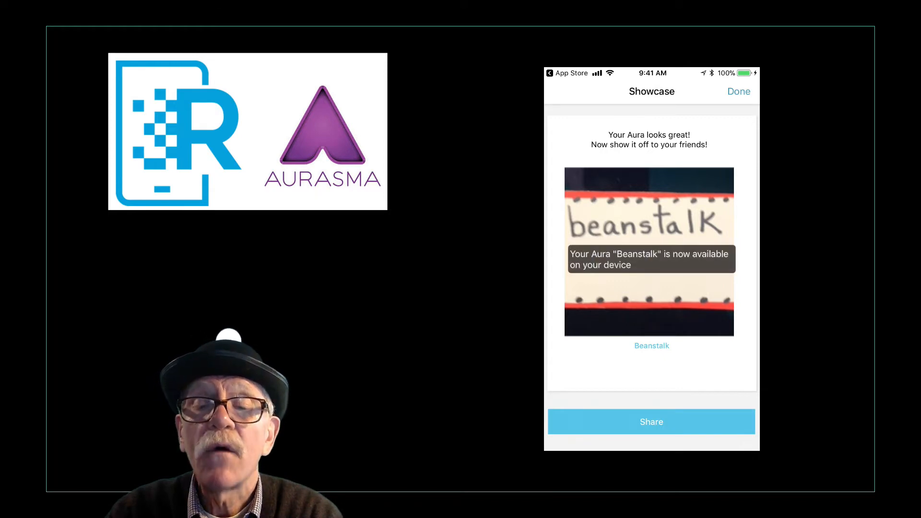
# - Close the Beanstalk aura showcase with Done
pyautogui.click(738, 91)
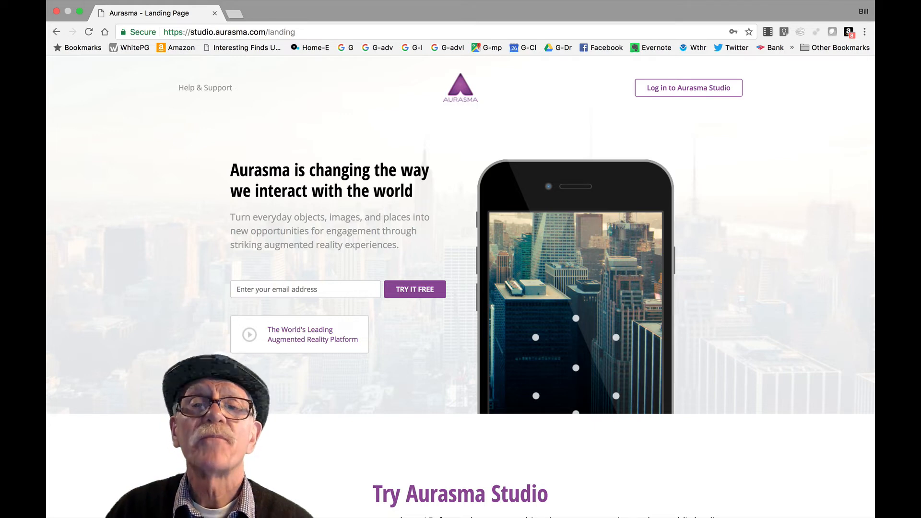
pyautogui.moveTo(675, 84)
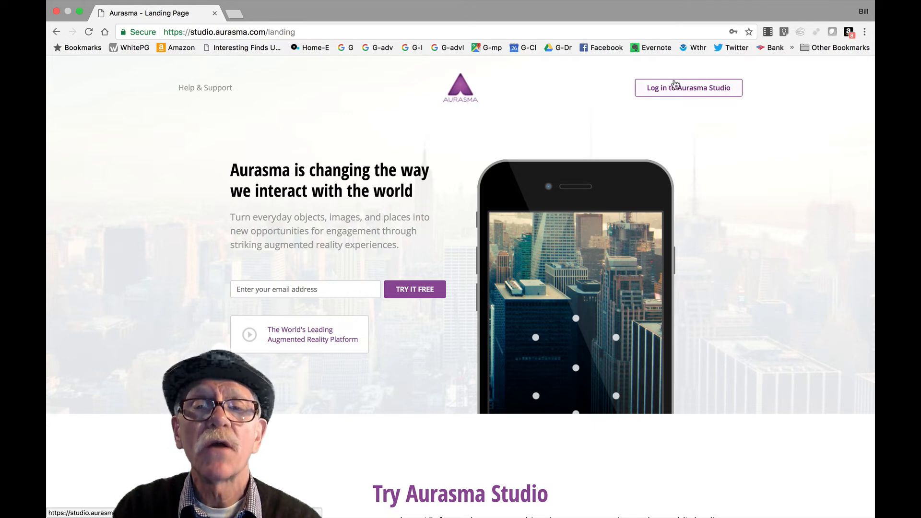
# - Sign in to Aurasma Studio with the account username and password
pyautogui.click(687, 88)
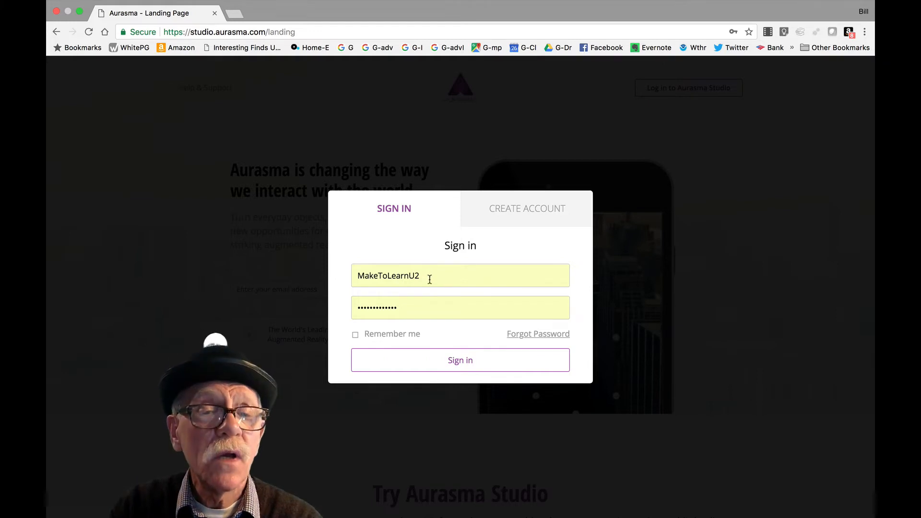
pyautogui.moveTo(460, 358)
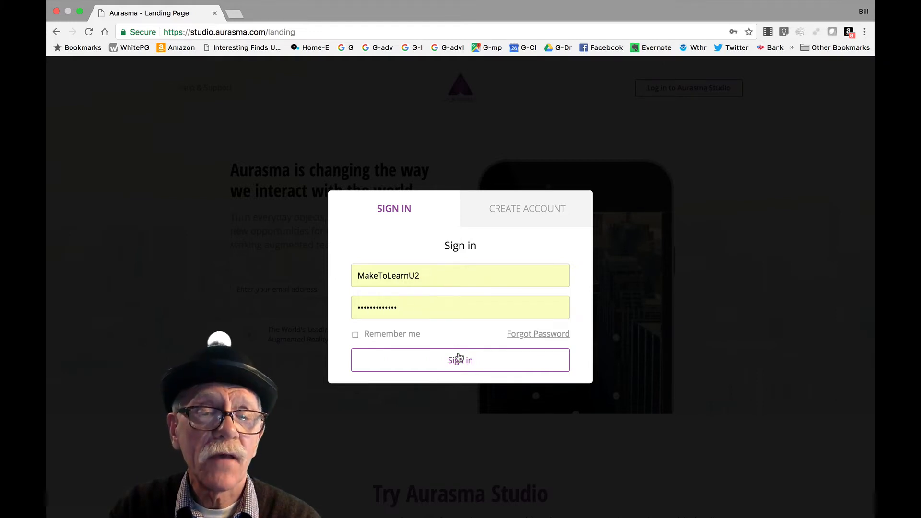
pyautogui.click(460, 359)
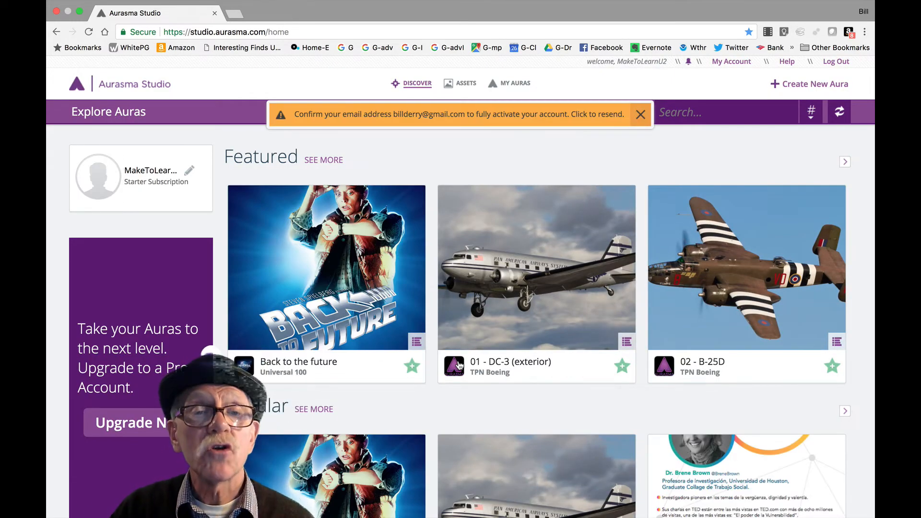
# - Dismiss the orange email-confirmation banner
pyautogui.click(639, 115)
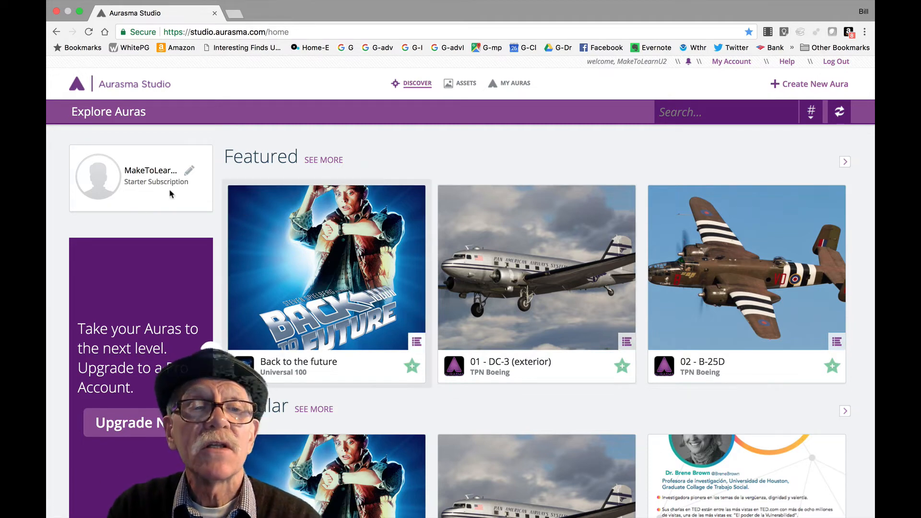
pyautogui.moveTo(157, 196)
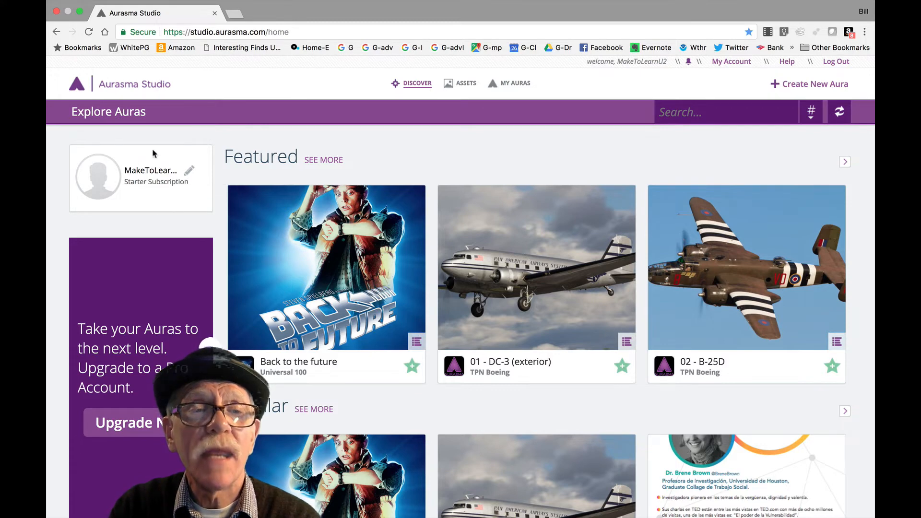
pyautogui.moveTo(806, 88)
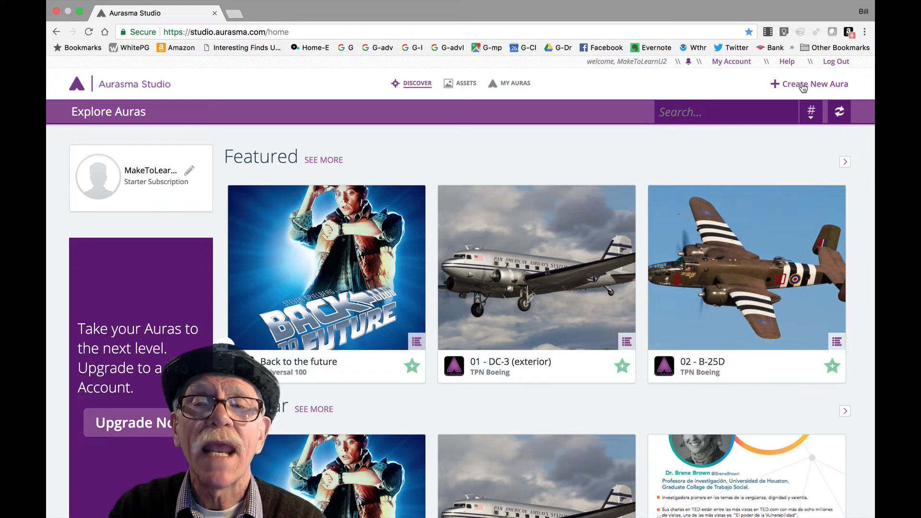
# - Create a new aura with the Target-Studio-DesignThinking2 PNG from Documents as trigger
pyautogui.click(814, 83)
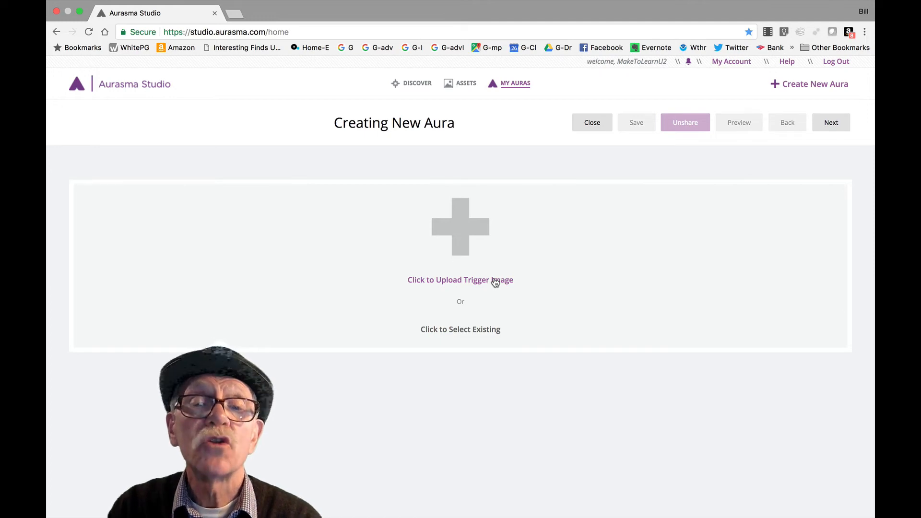
pyautogui.click(460, 279)
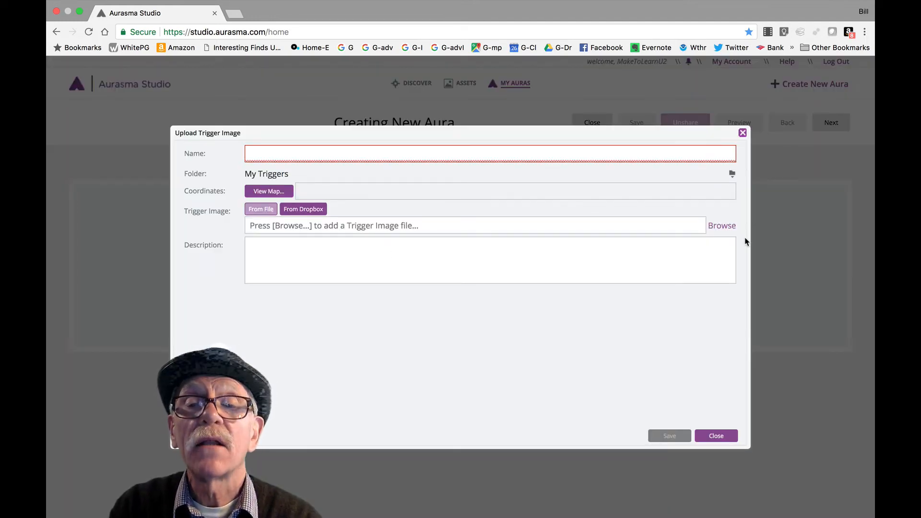
pyautogui.click(721, 225)
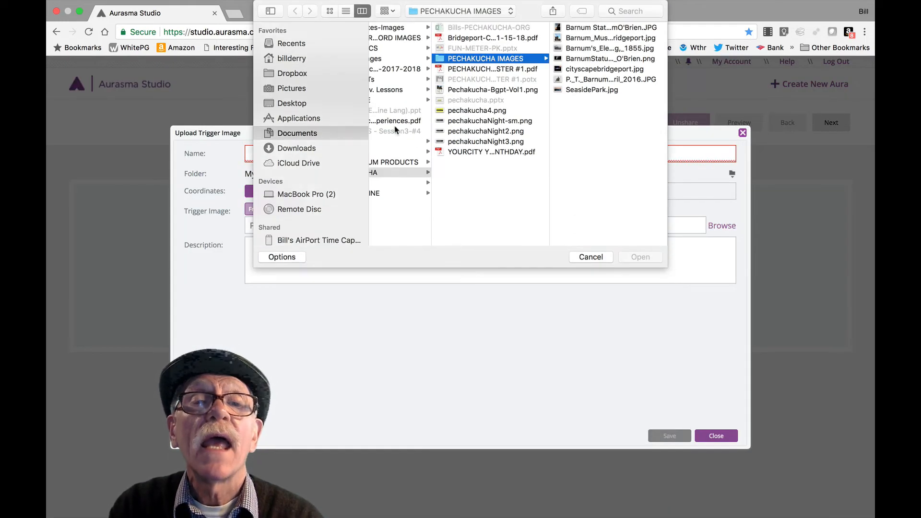
pyautogui.click(296, 133)
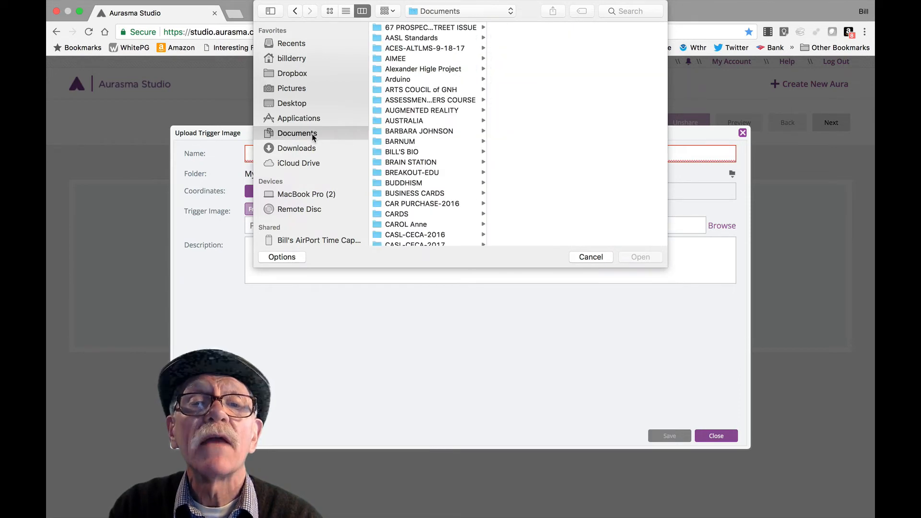
pyautogui.scroll(-3)
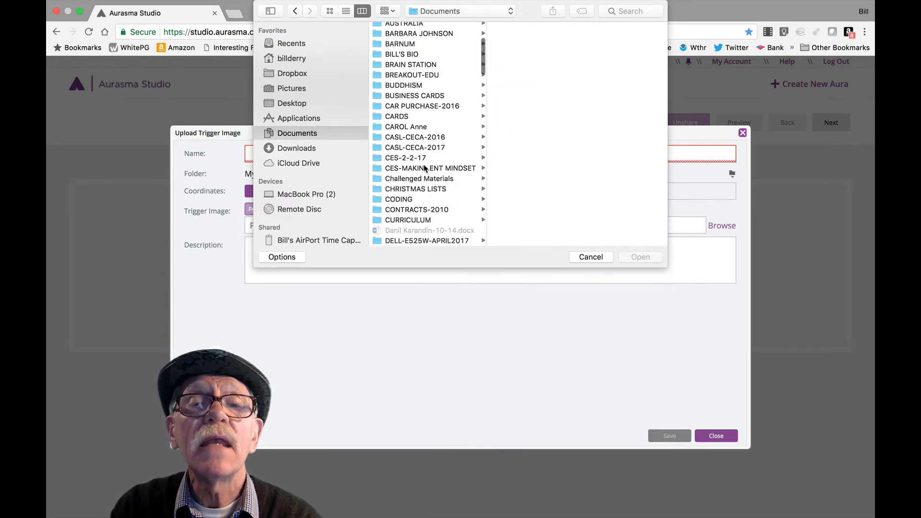
pyautogui.click(476, 47)
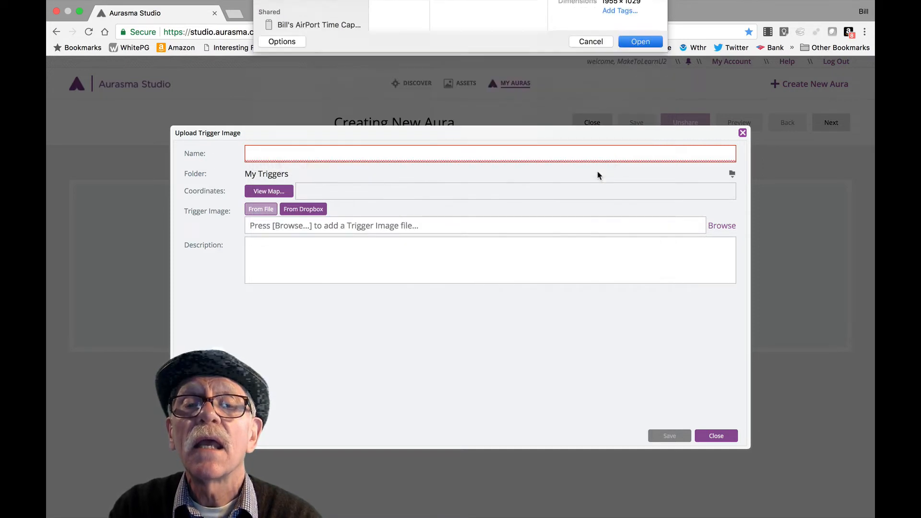
pyautogui.click(639, 42)
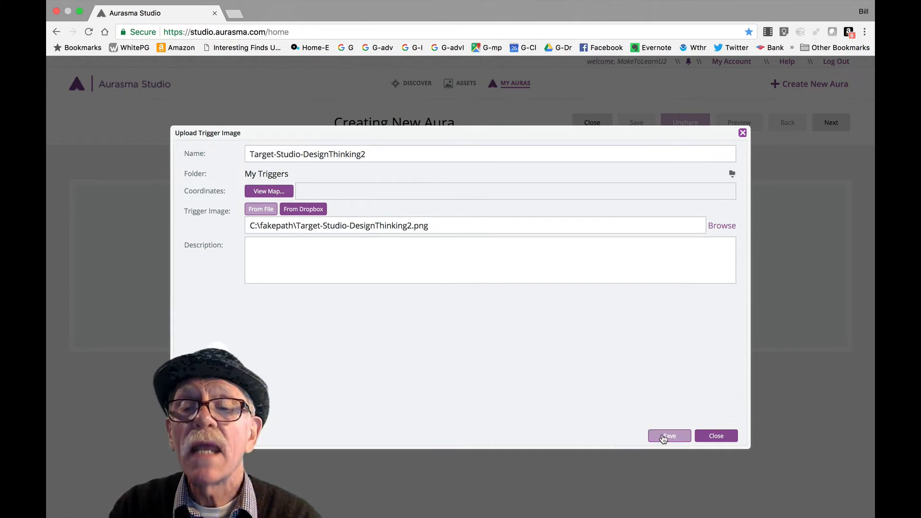
pyautogui.click(668, 436)
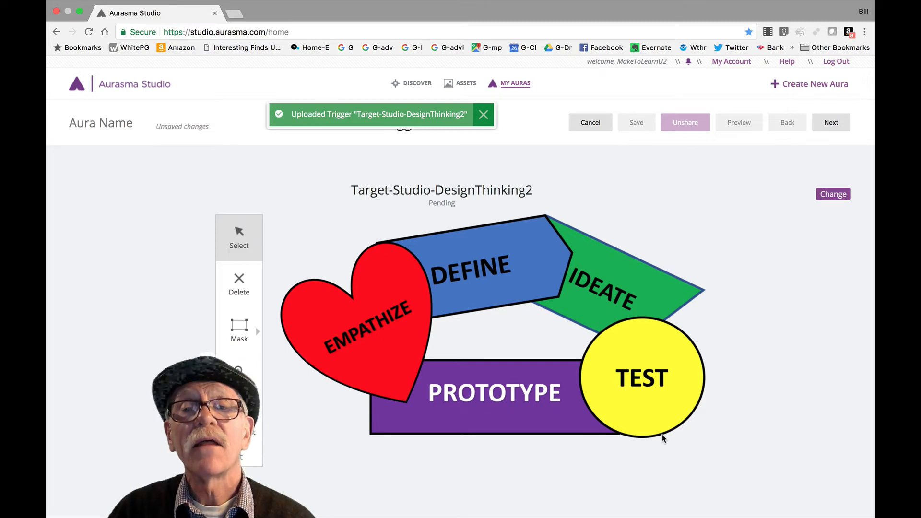
pyautogui.click(483, 115)
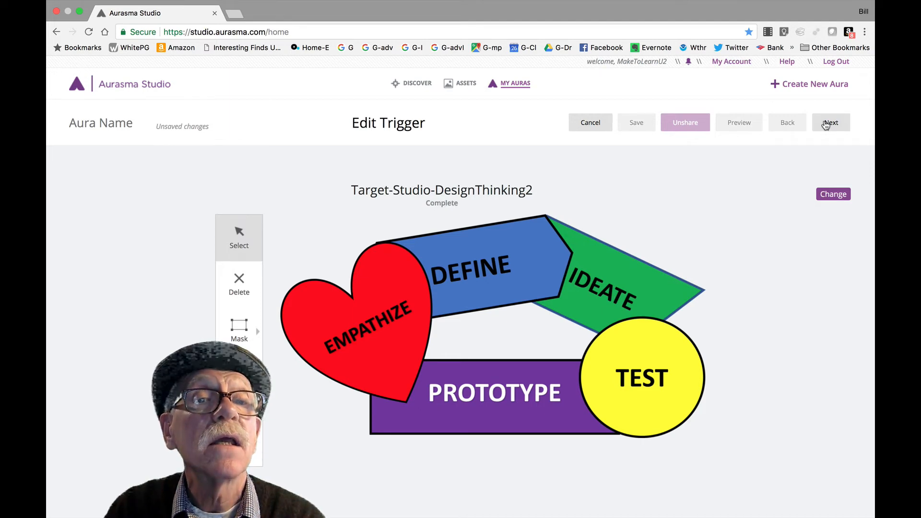
pyautogui.click(830, 123)
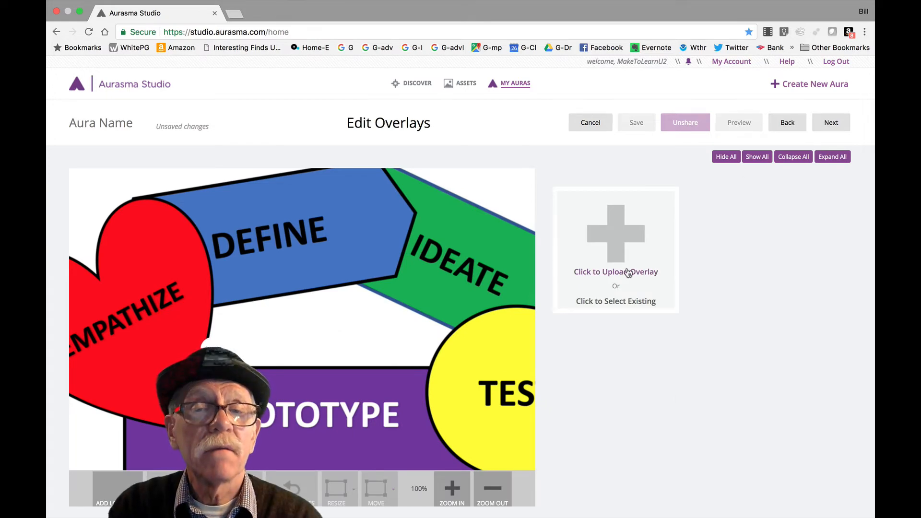
pyautogui.click(616, 271)
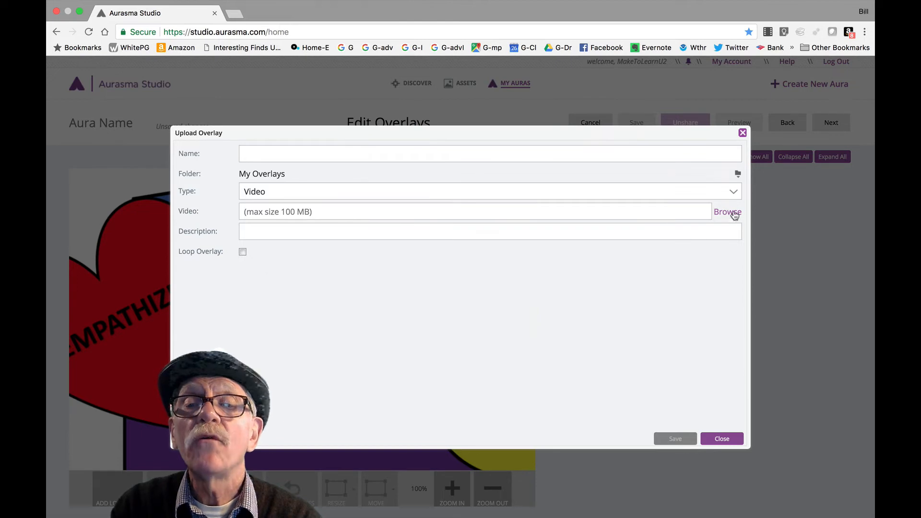
pyautogui.click(727, 212)
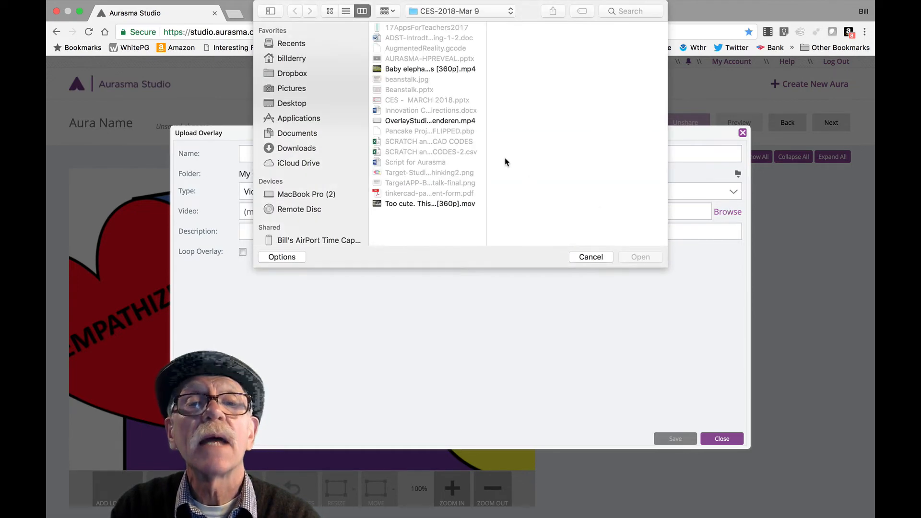
pyautogui.click(429, 120)
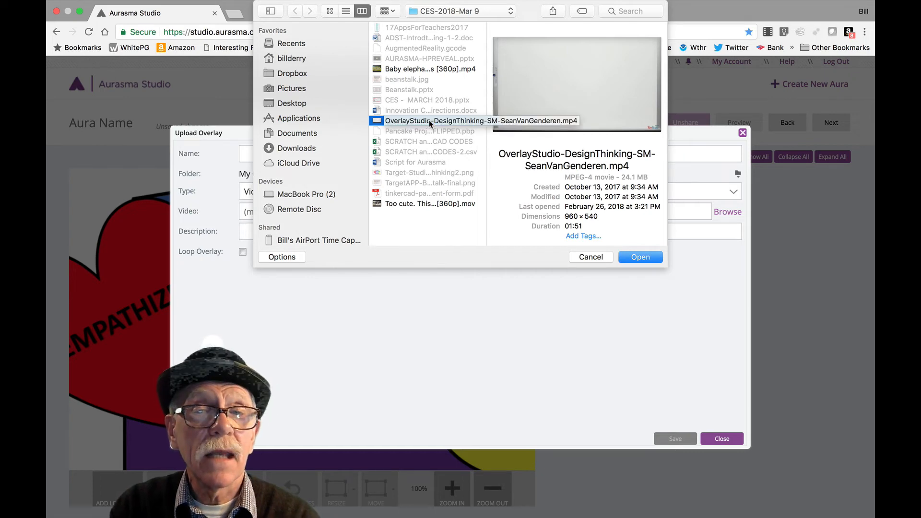
pyautogui.click(640, 257)
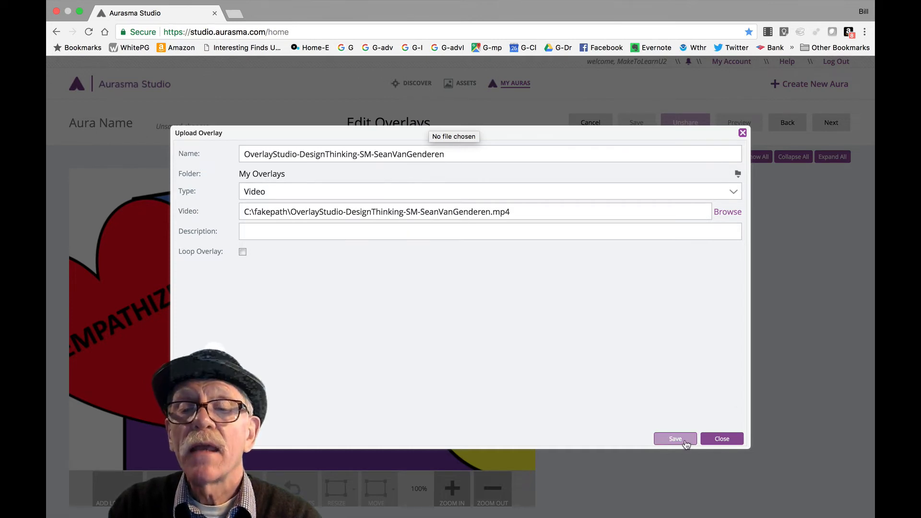
pyautogui.click(675, 439)
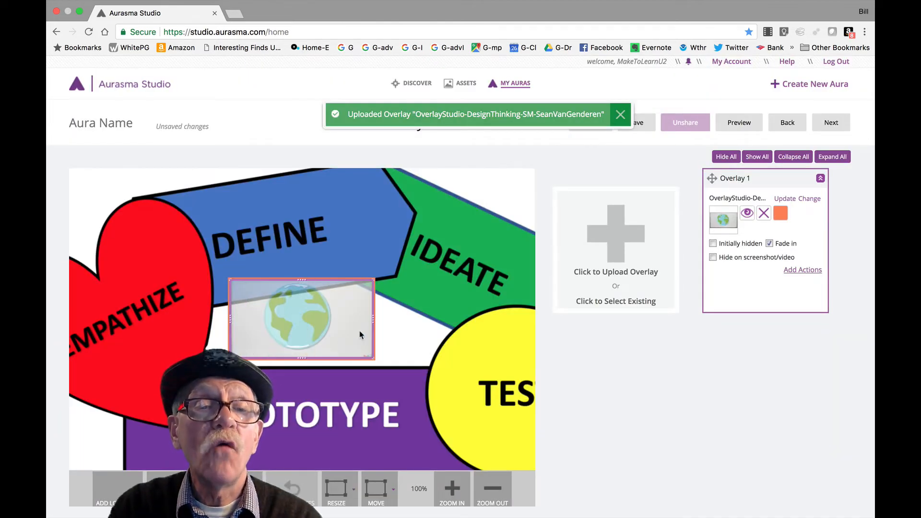
# - Dismiss the upload notice, enlarge the video over the trigger, and proceed to naming
pyautogui.click(620, 114)
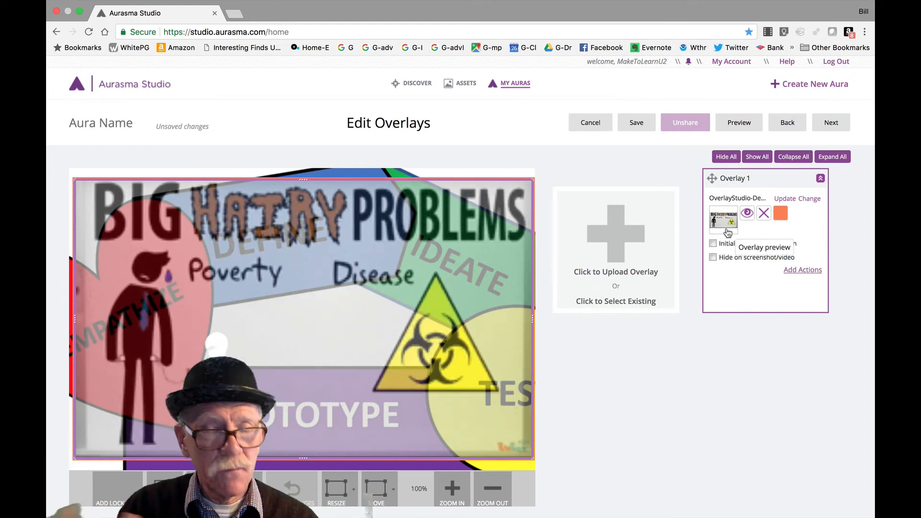
pyautogui.click(769, 244)
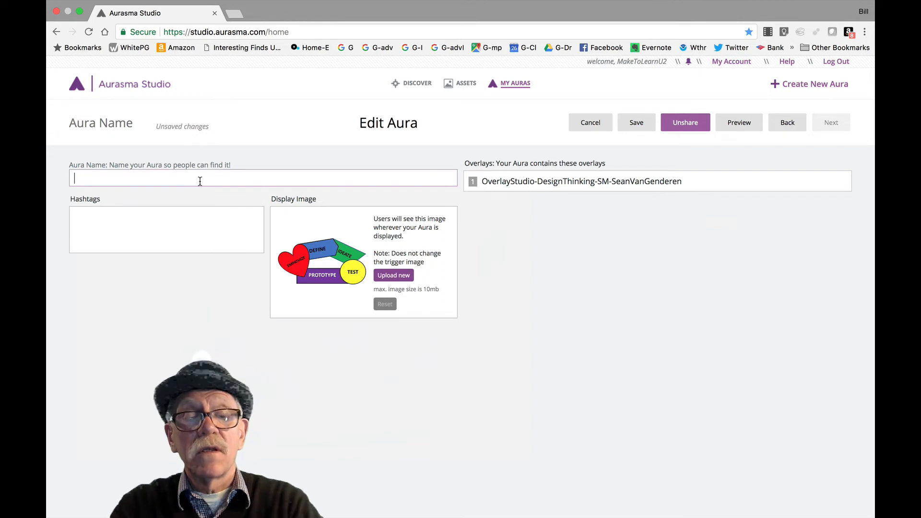
# - Name the aura 'Design Thinking - Make To Learn', save it, and leave the editor
pyautogui.write('Design')
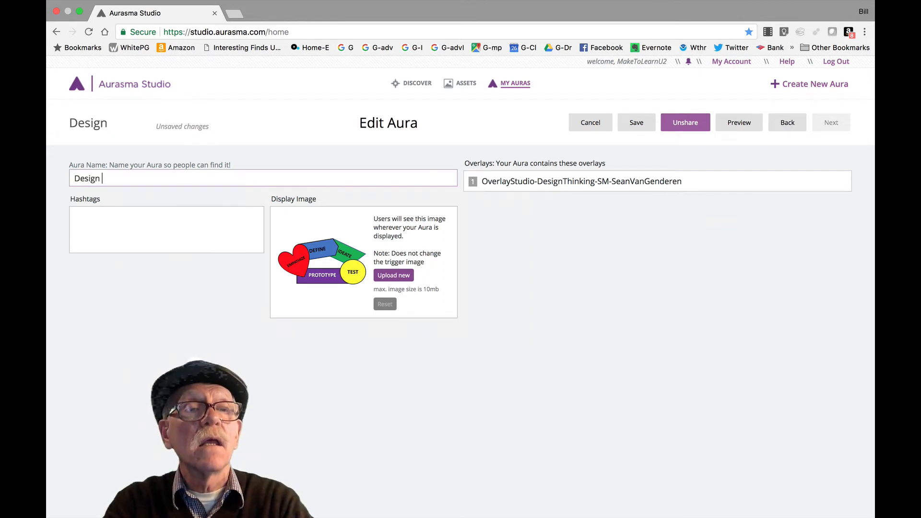
pyautogui.write('Thinking')
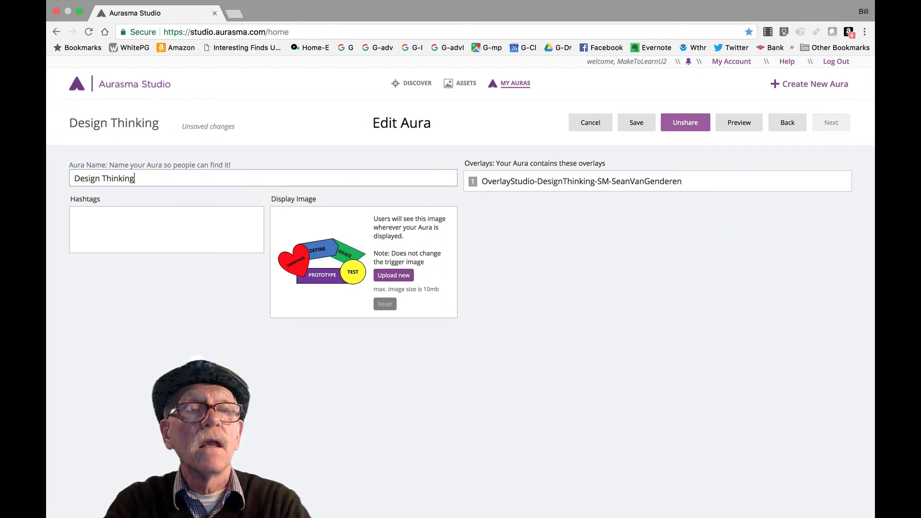
pyautogui.write('- M')
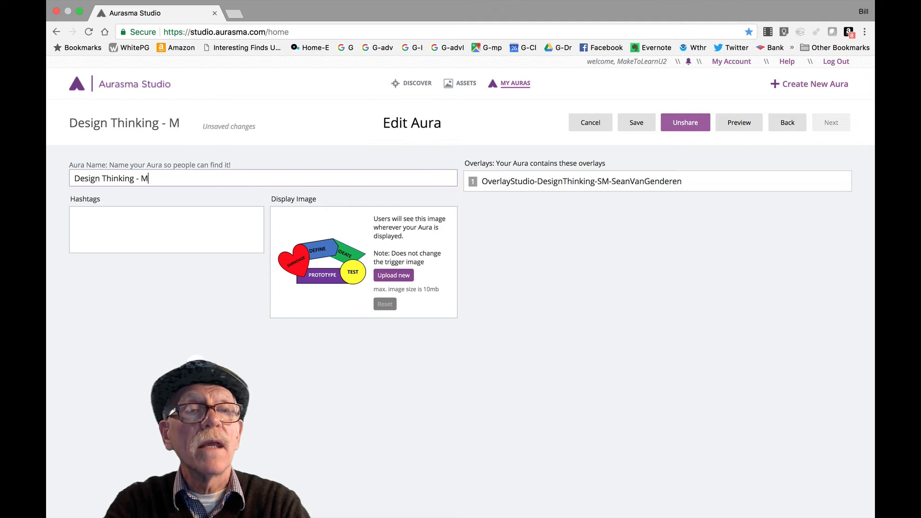
pyautogui.write('ake To Learn')
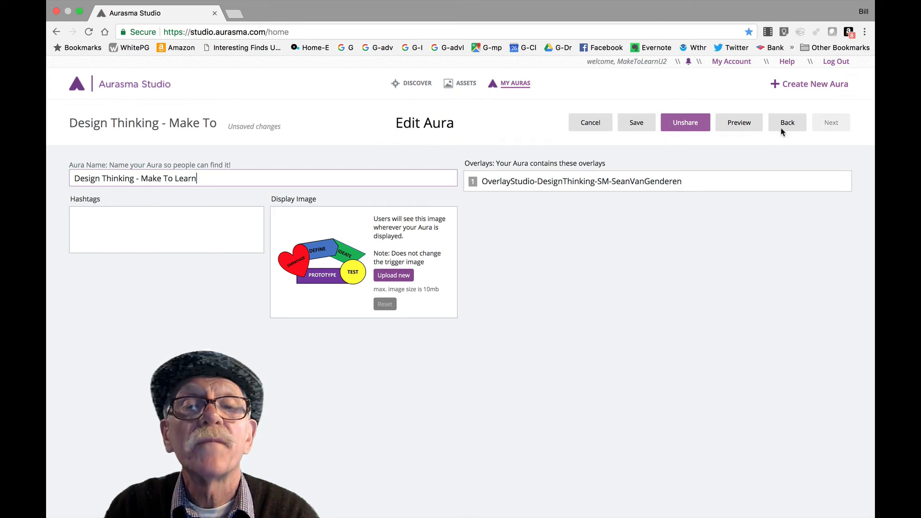
pyautogui.click(636, 123)
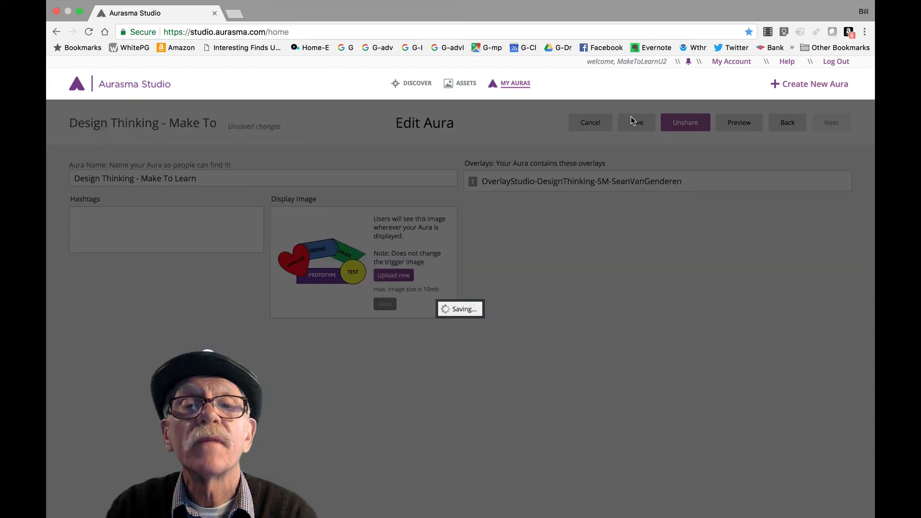
pyautogui.click(636, 122)
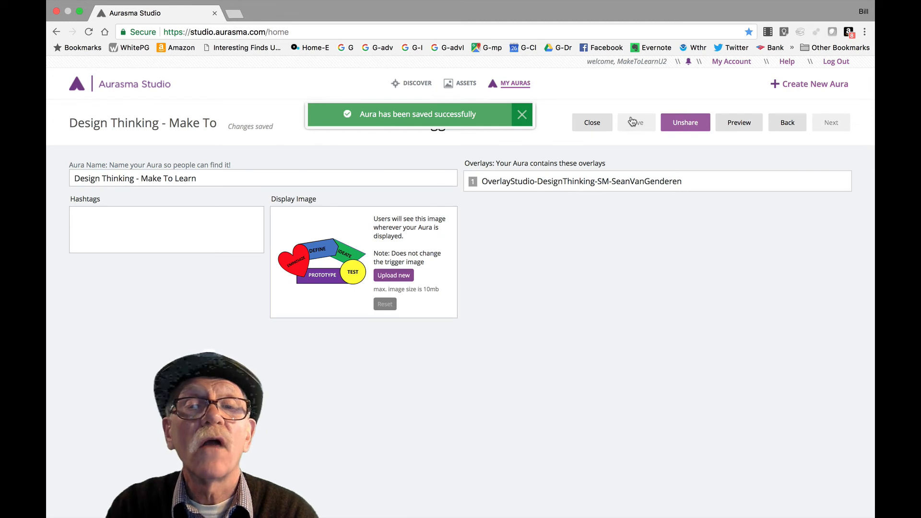
pyautogui.moveTo(628, 123)
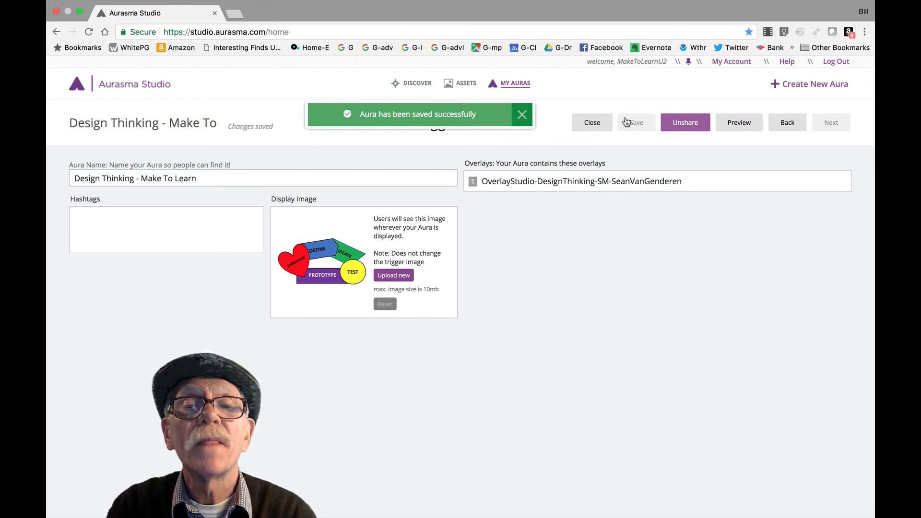
pyautogui.click(521, 114)
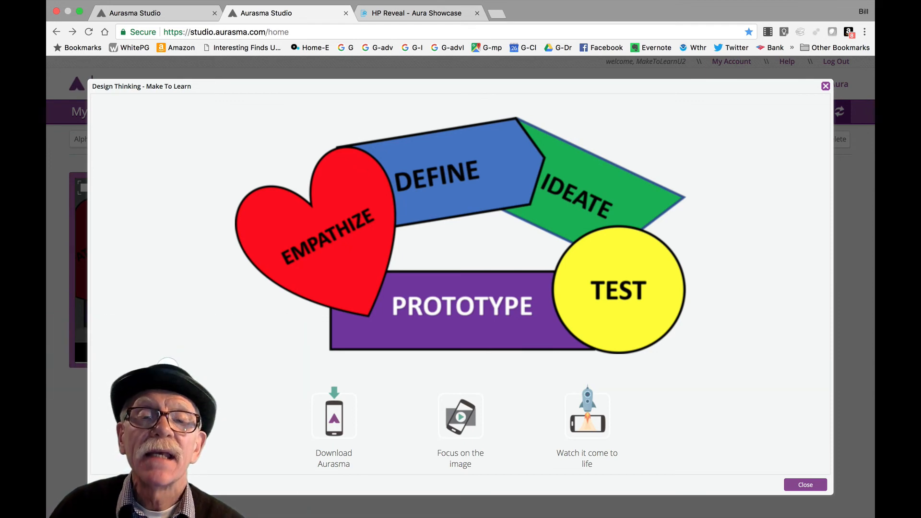
pyautogui.moveTo(802, 146)
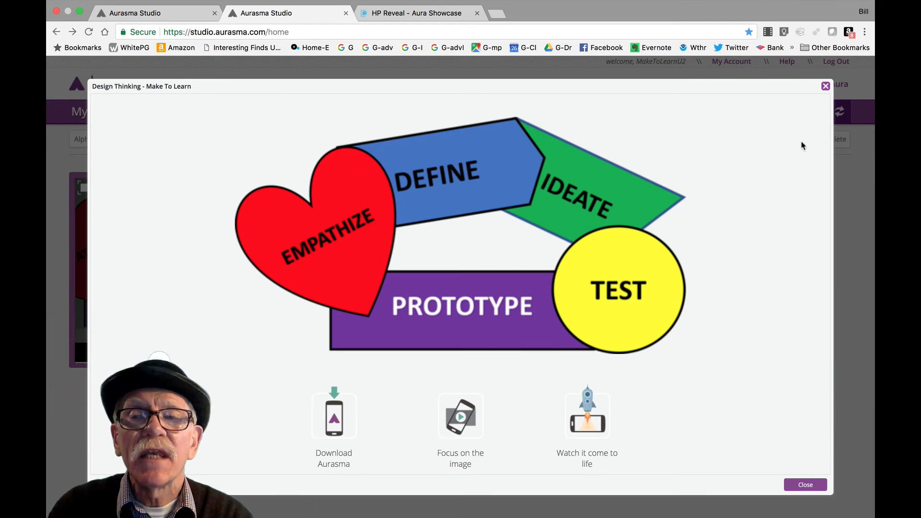
# - Close the full-screen preview of the Design Thinking aura to return to My Auras
pyautogui.click(804, 484)
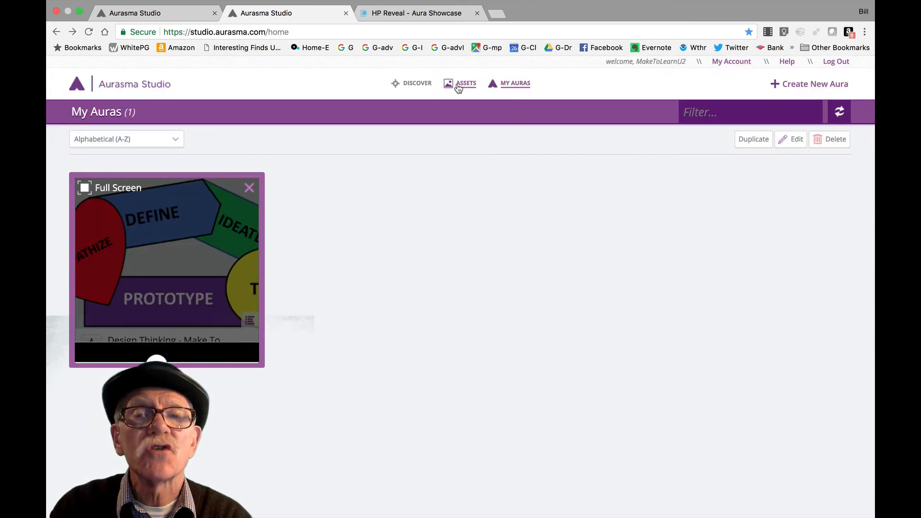
pyautogui.click(417, 83)
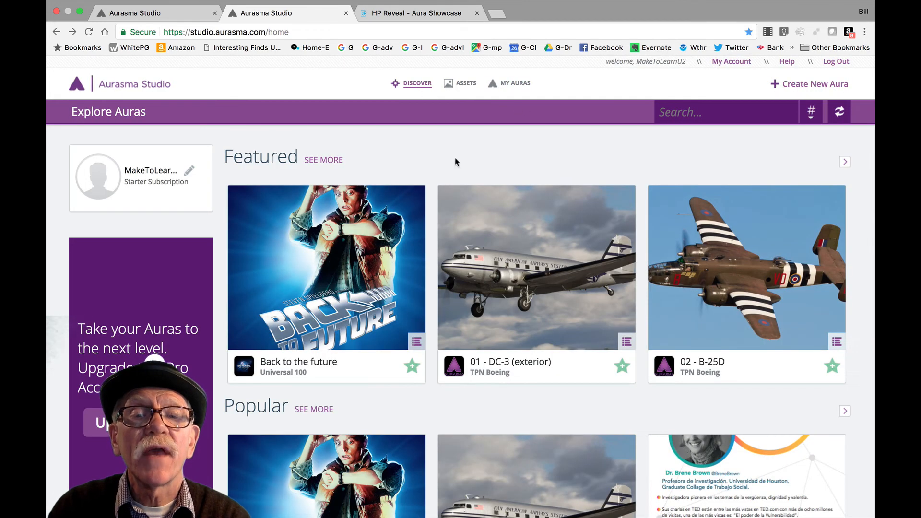
pyautogui.click(626, 341)
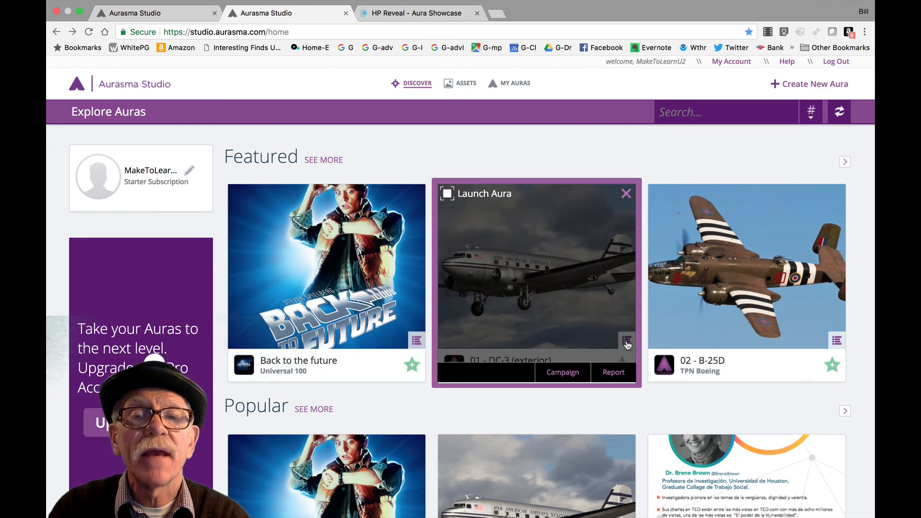
pyautogui.moveTo(469, 202)
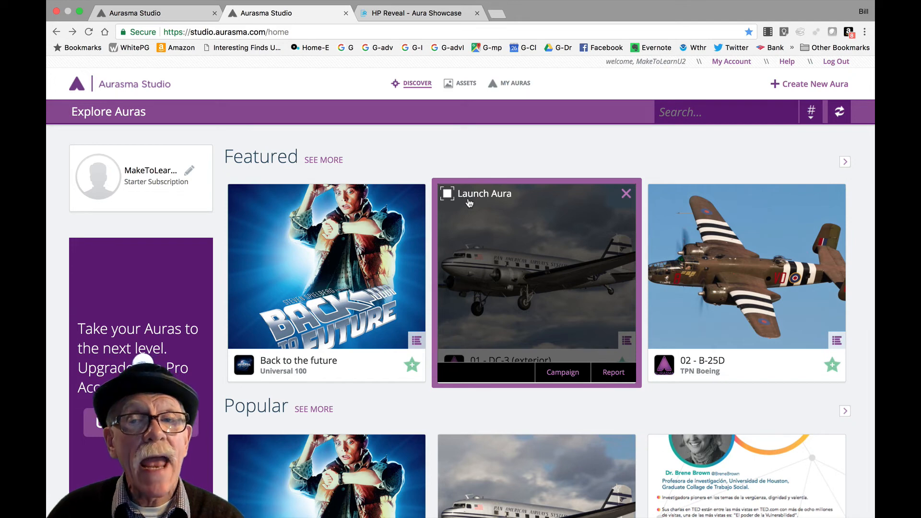
pyautogui.moveTo(539, 164)
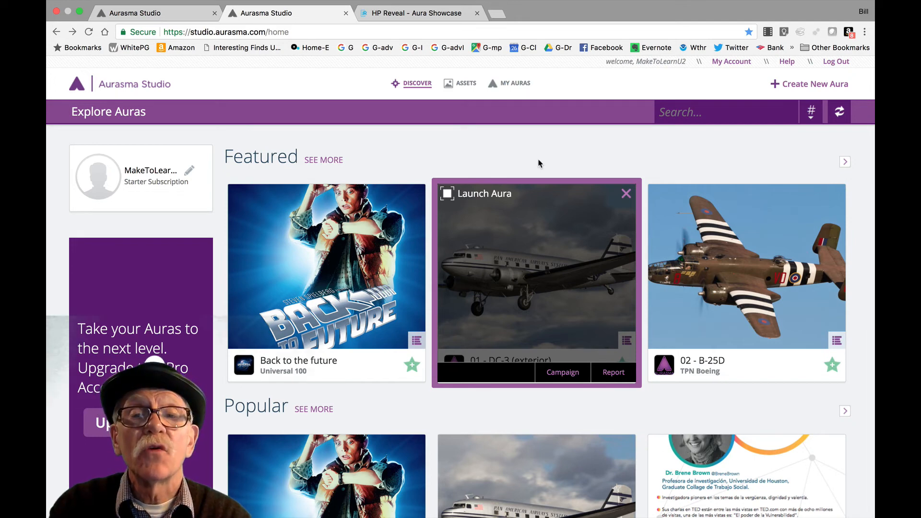
pyautogui.moveTo(638, 139)
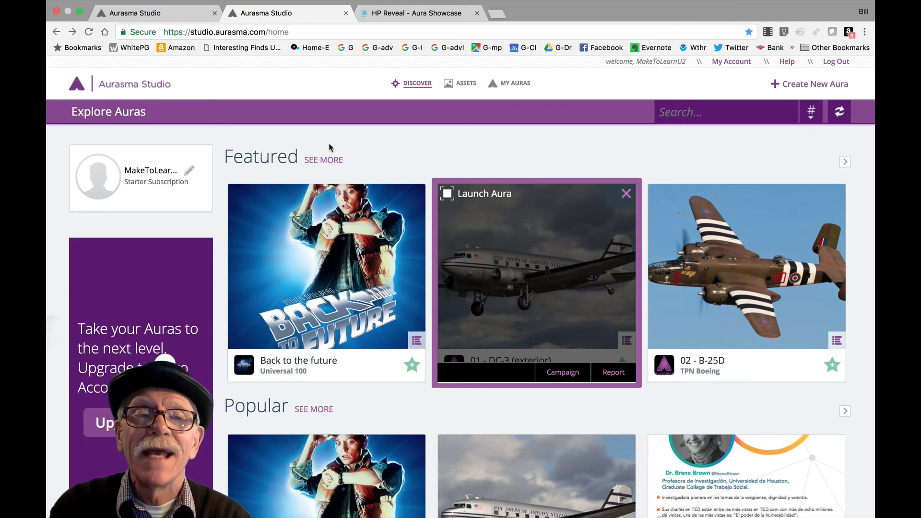
pyautogui.moveTo(600, 158)
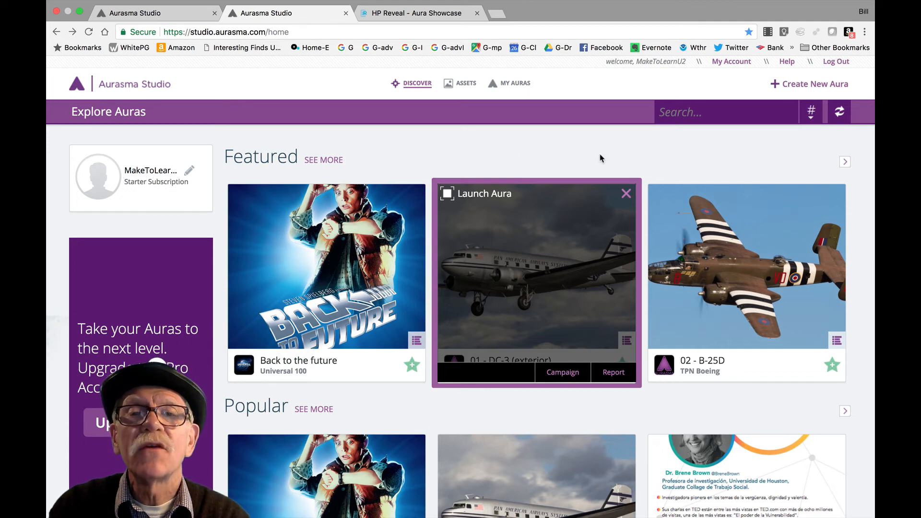
pyautogui.click(514, 83)
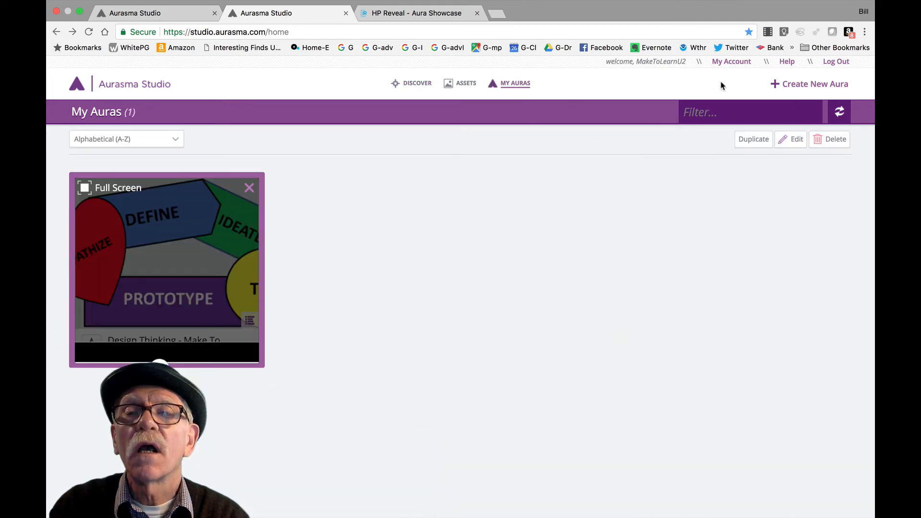
# - View the private auras campaign share link on My Account, then dismiss it
pyautogui.click(731, 61)
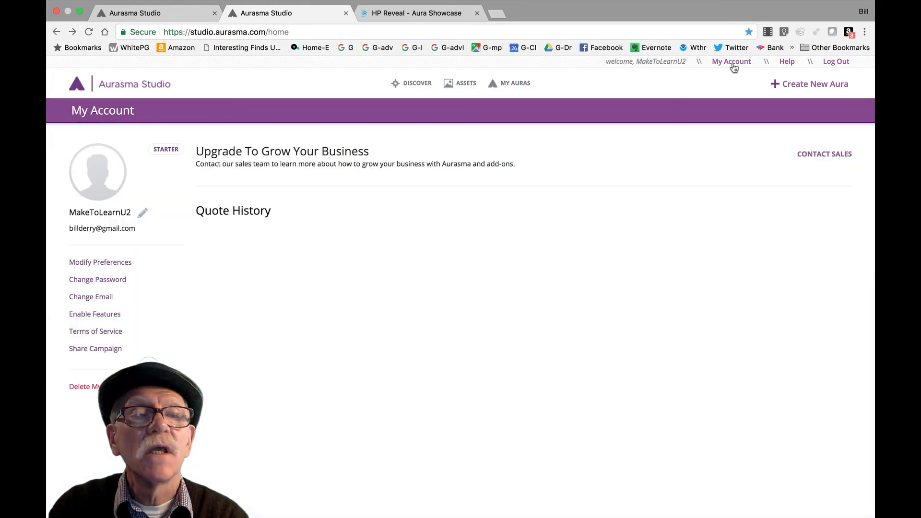
pyautogui.click(95, 348)
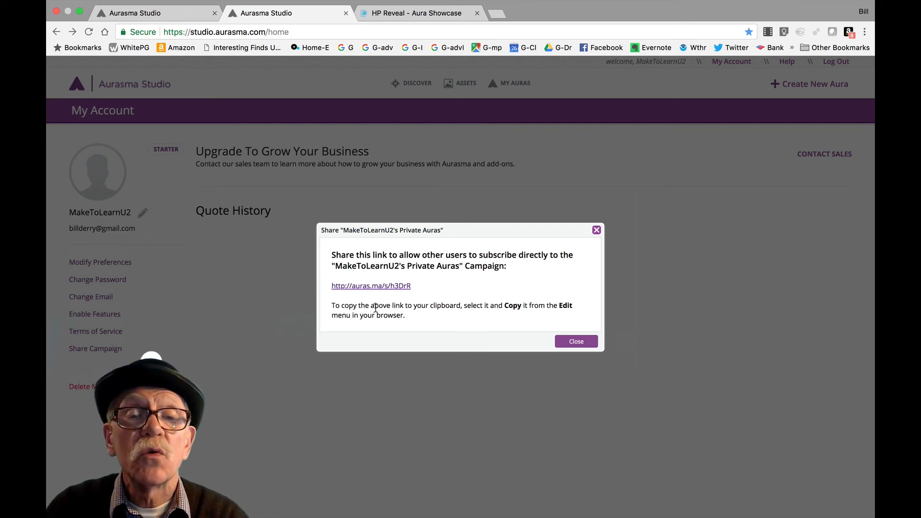
pyautogui.moveTo(417, 288)
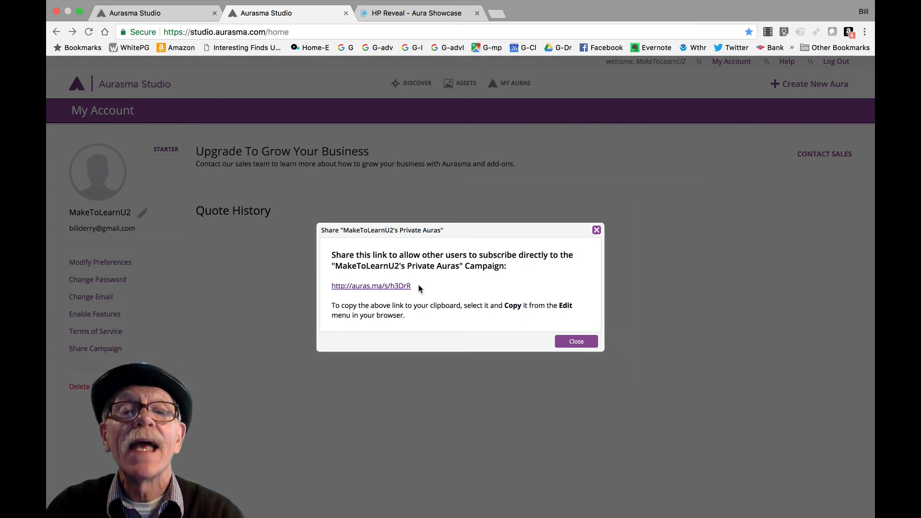
pyautogui.moveTo(457, 298)
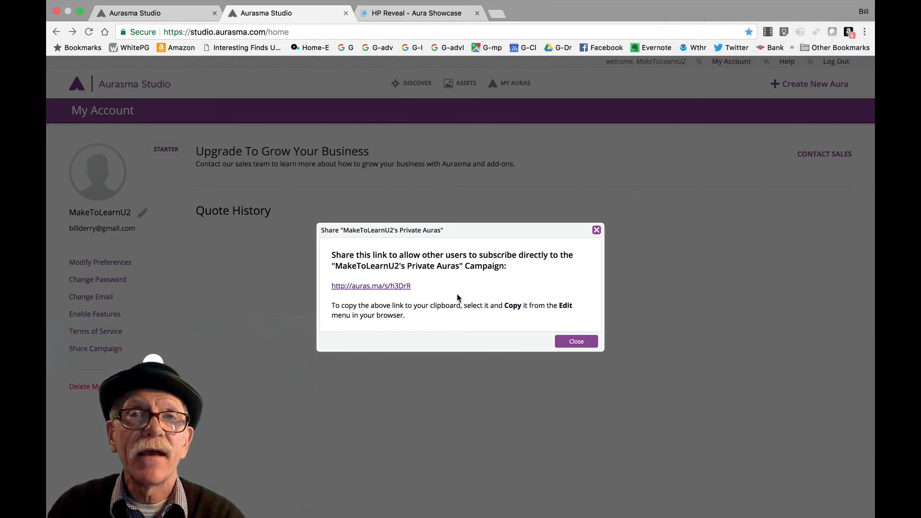
pyautogui.moveTo(487, 294)
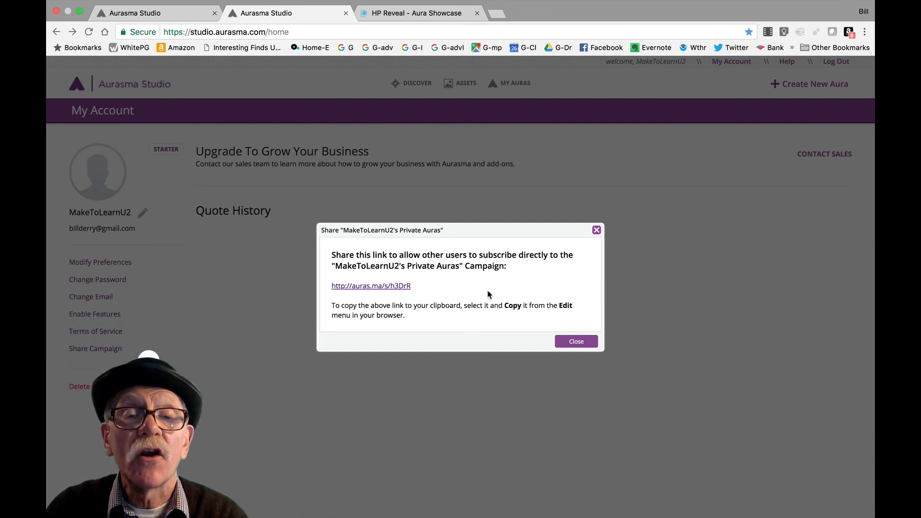
pyautogui.click(575, 341)
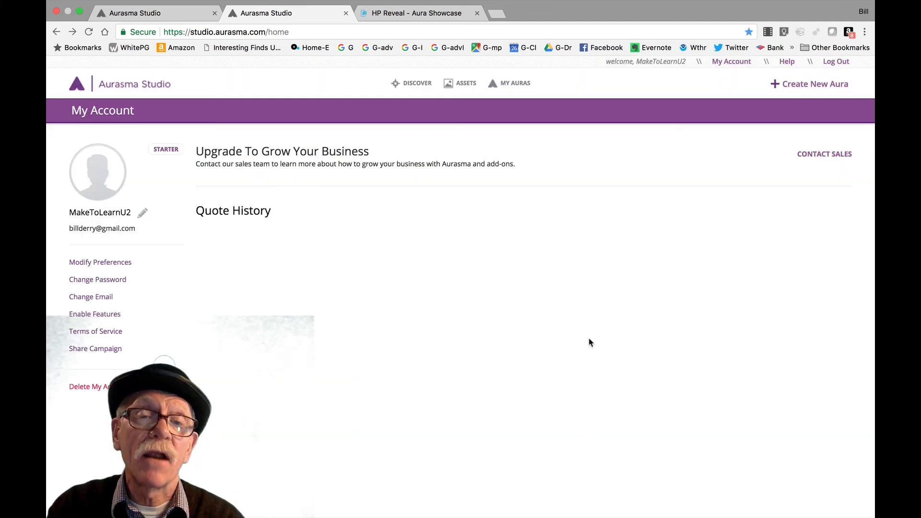